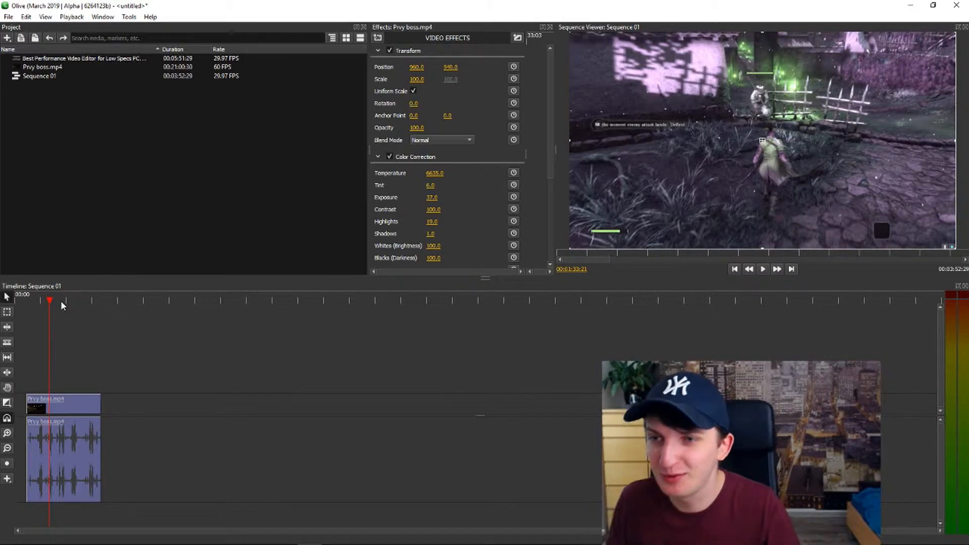
Delete the Hue/Saturation/Brightness effect from the gameplay clip's Effects panel.
right_click(415, 157)
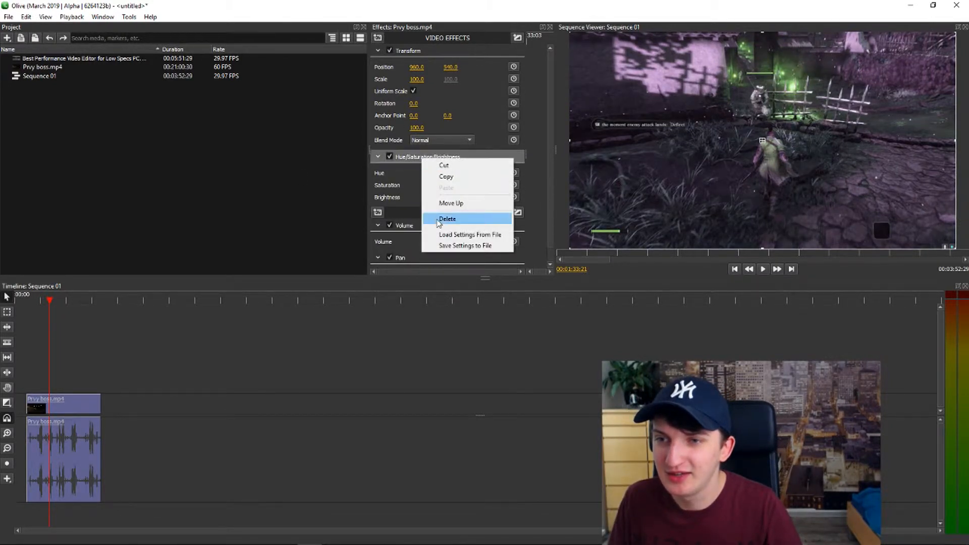
click(447, 218)
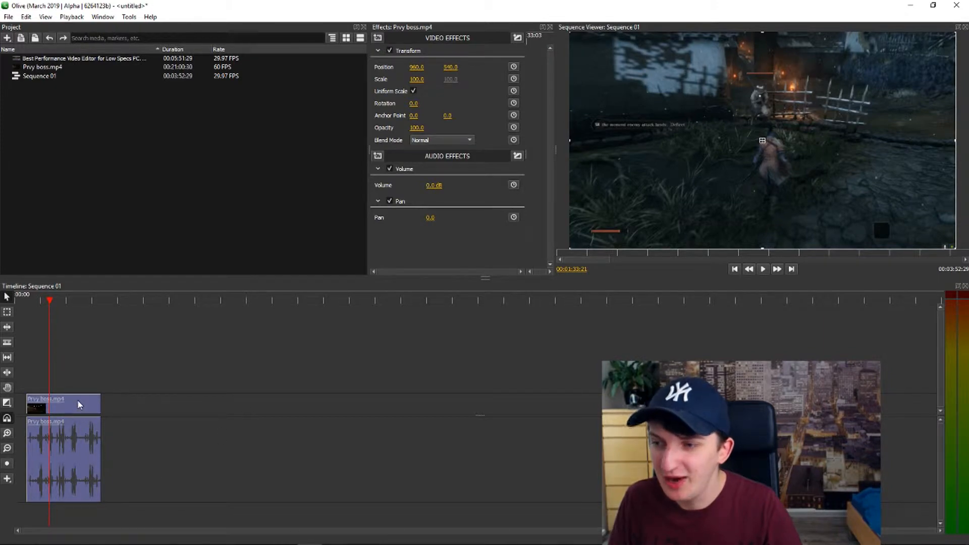
click(763, 268)
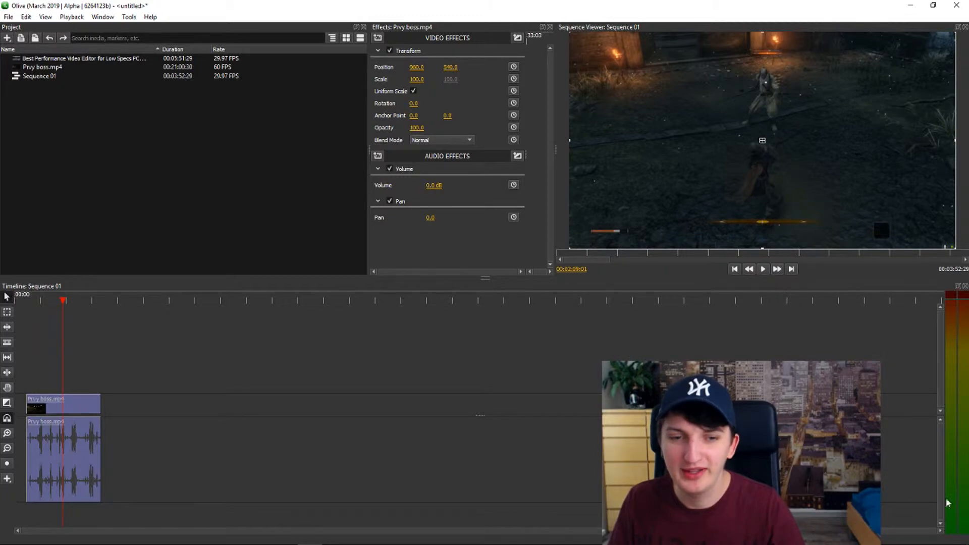
click(762, 268)
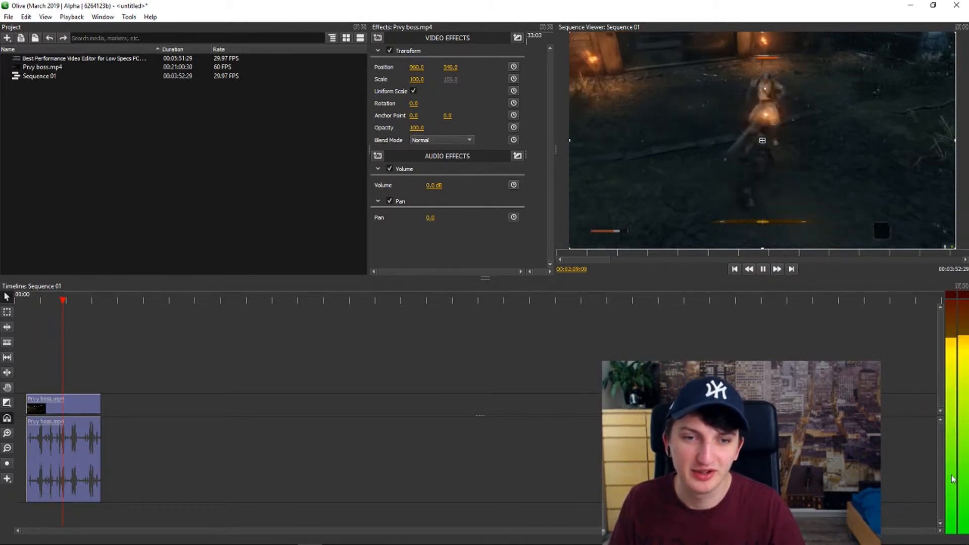
click(764, 268)
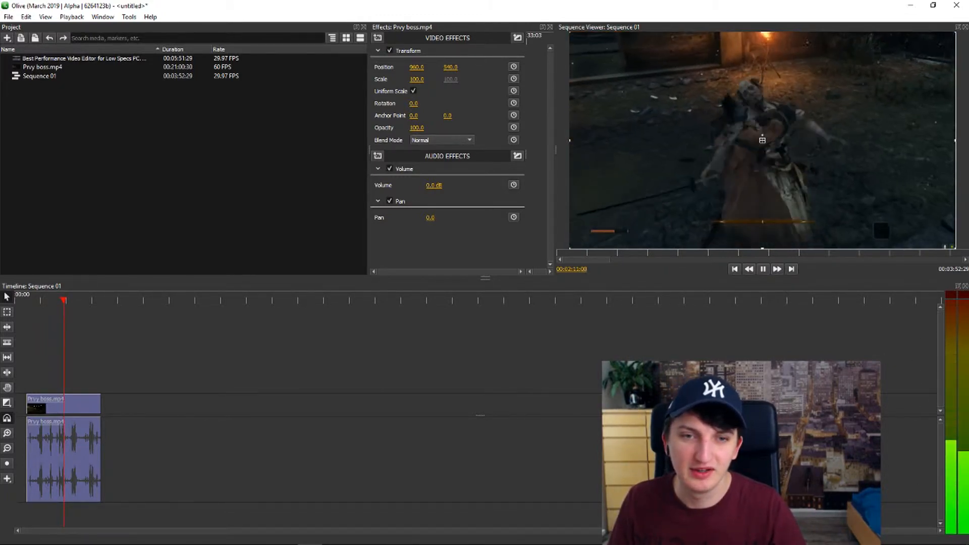
click(763, 268)
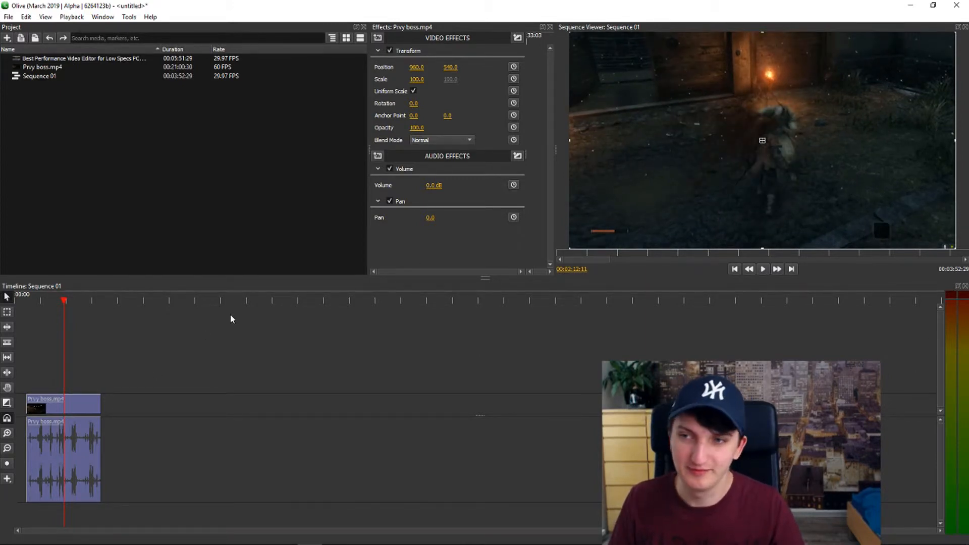
mouse_move(253, 289)
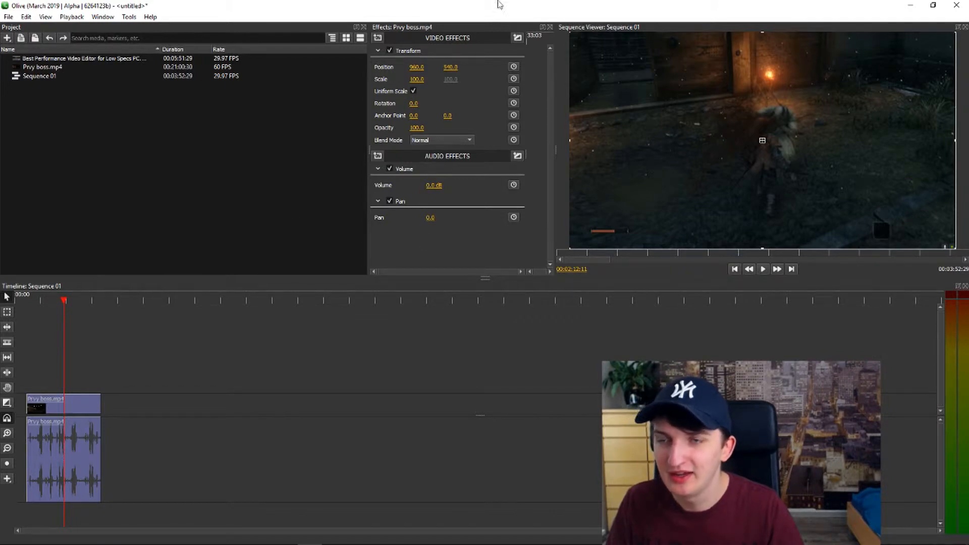
mouse_move(584, 5)
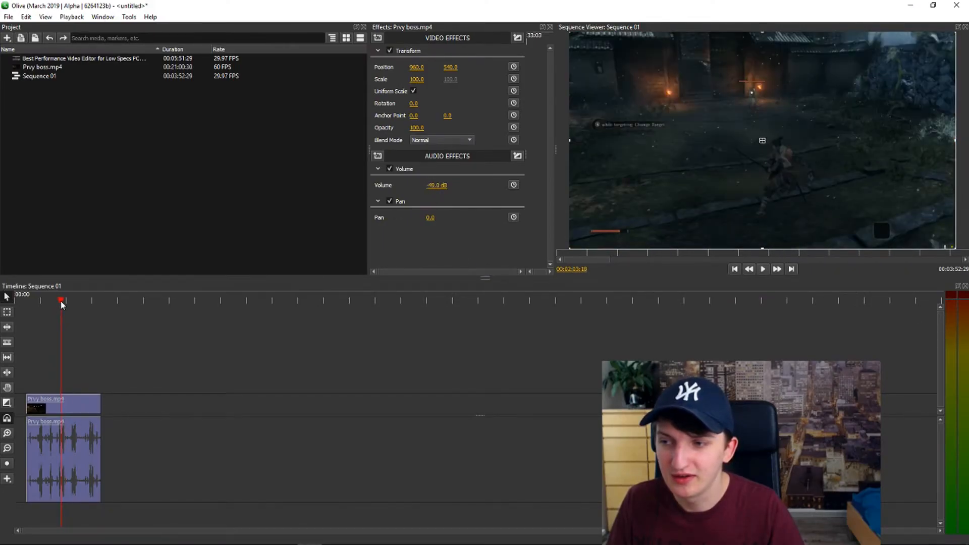
Move the playhead on the timeline ruler to replay the clip at -90 dB volume.
click(762, 268)
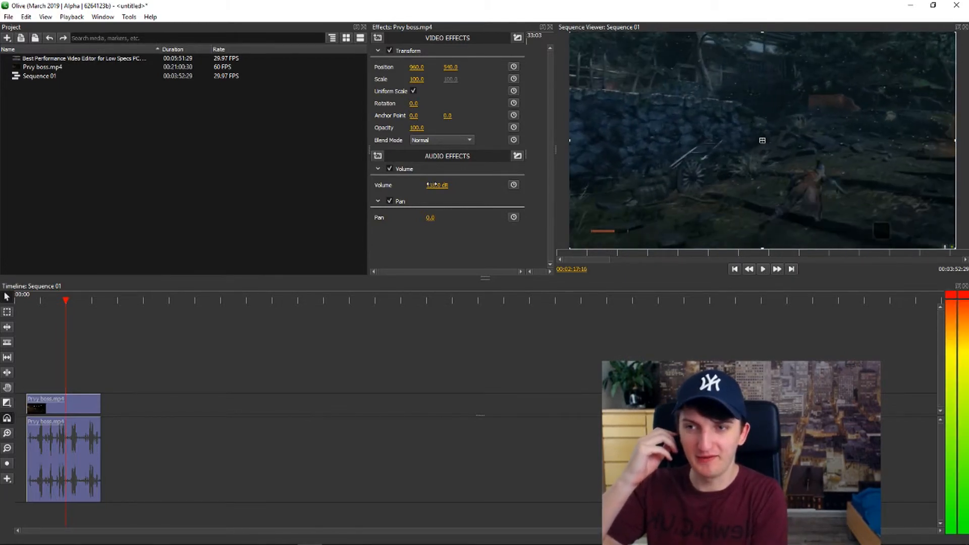
Enter 135.0 as the clip's Volume value.
text(135.0)
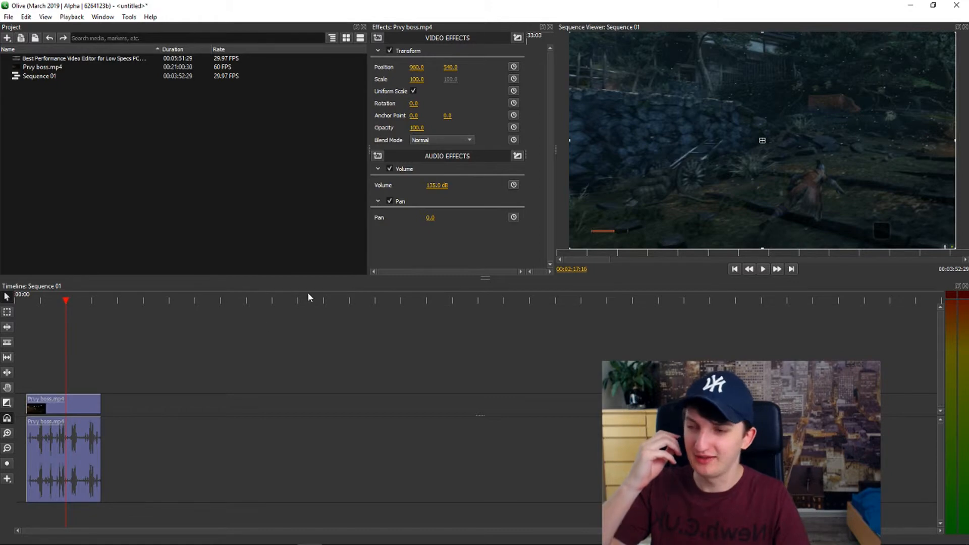
mouse_move(252, 315)
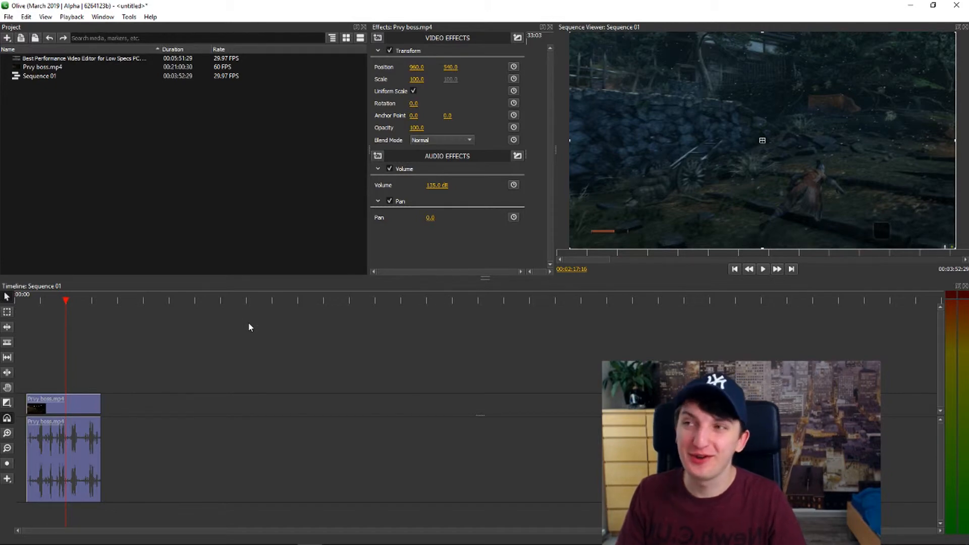
mouse_move(279, 314)
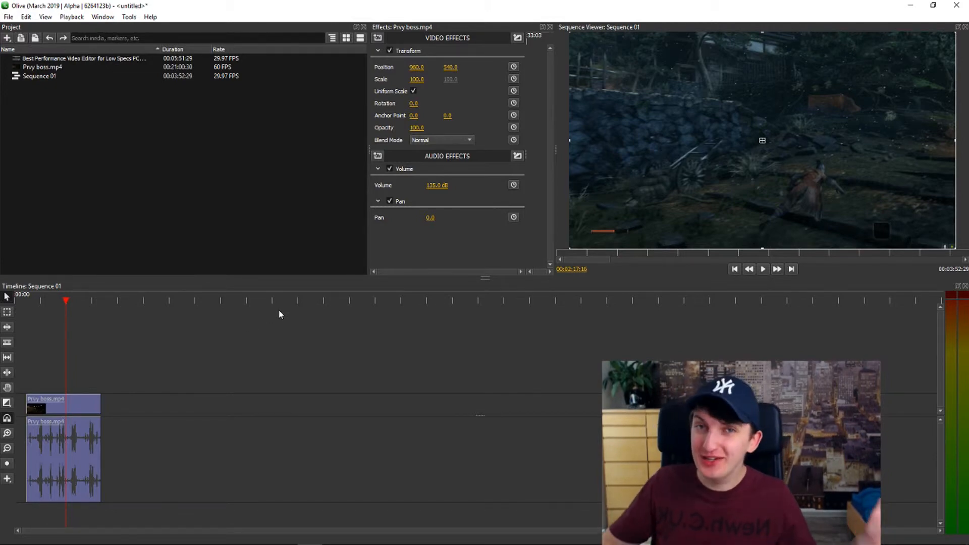